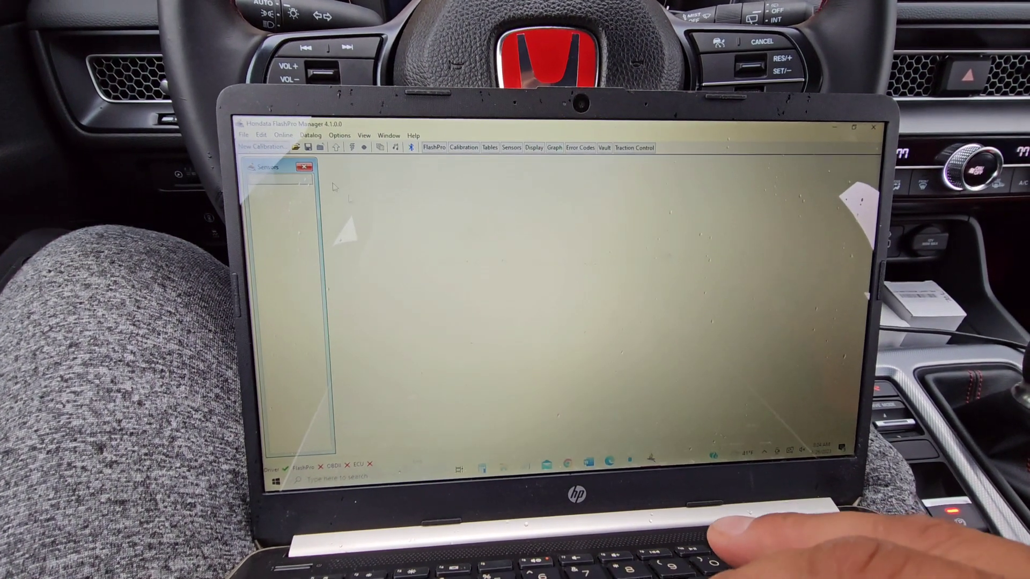
Tick Disable rev hang, Full throttle shift and Traction control aggressive launch in the Mods window
left_click(260, 147)
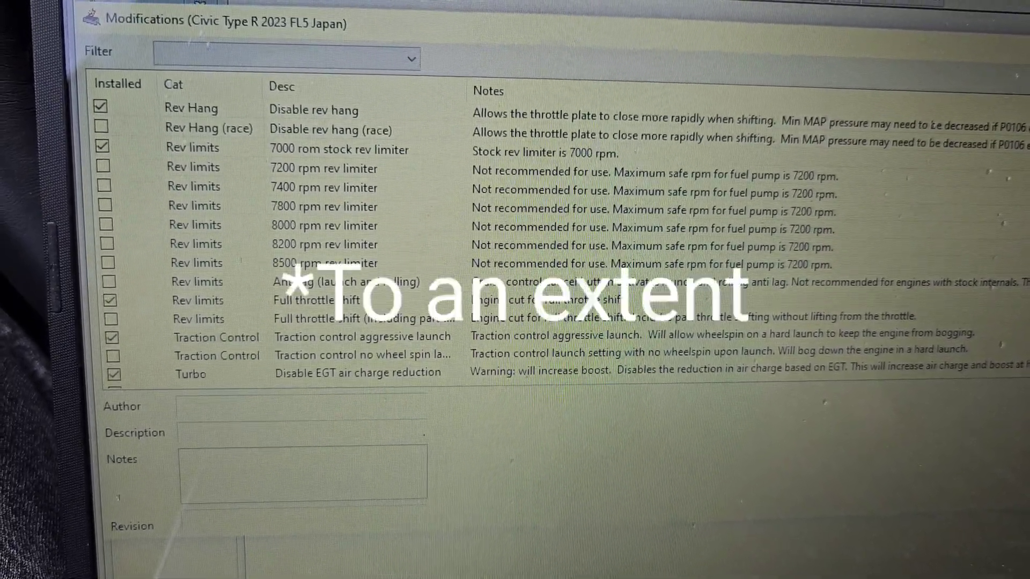
scroll("down", 3)
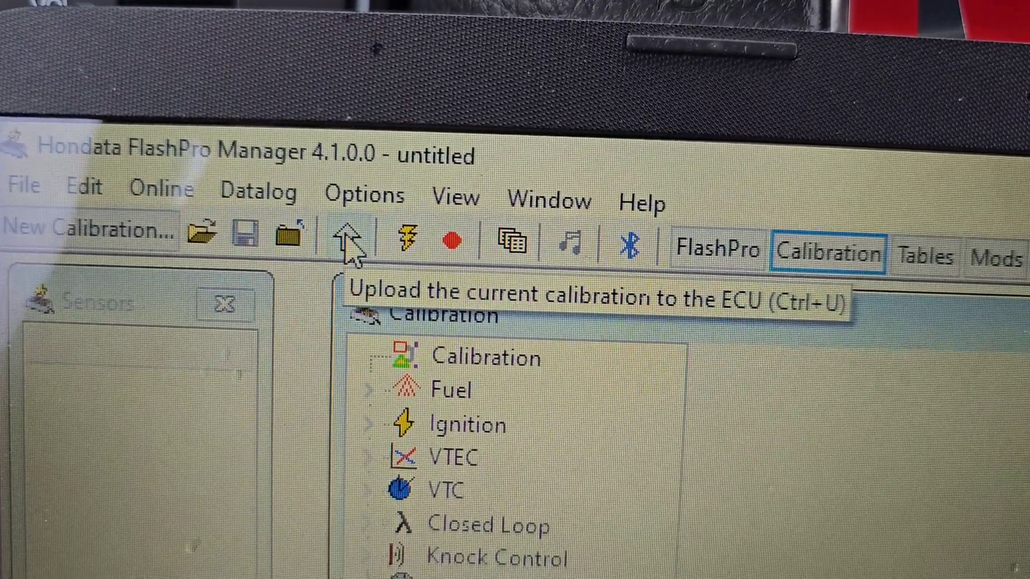
Upload the current Civic Type R calibration to the ECU
left_click(346, 241)
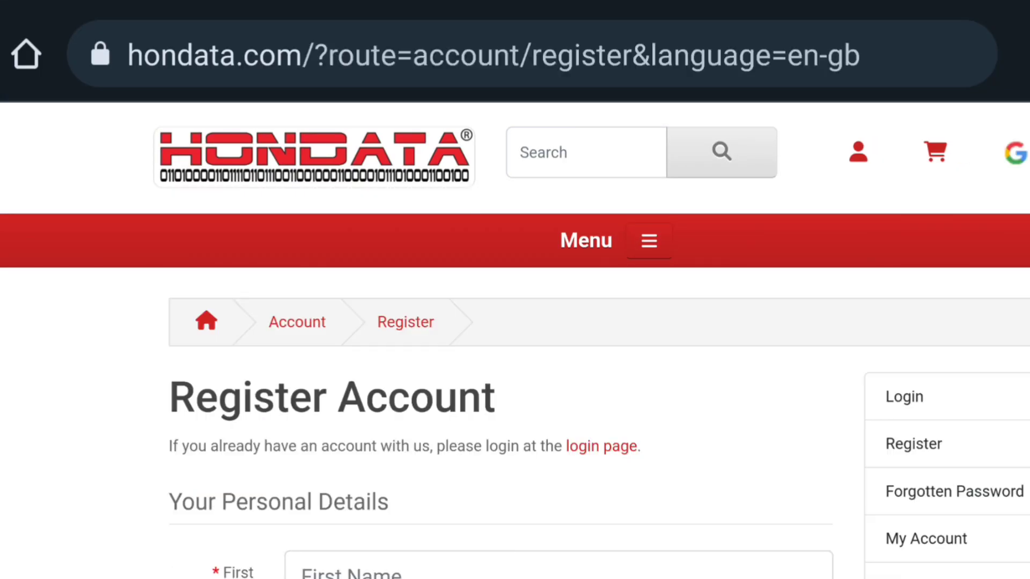
Scroll the Register Account page down to the Your Personal Details fields
scroll("down", 3)
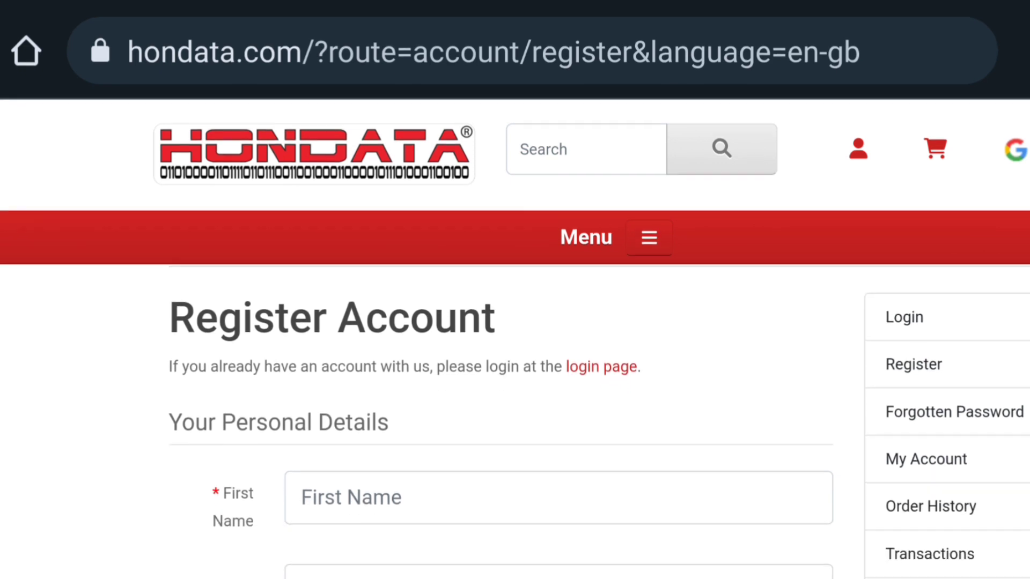
scroll("down", 3)
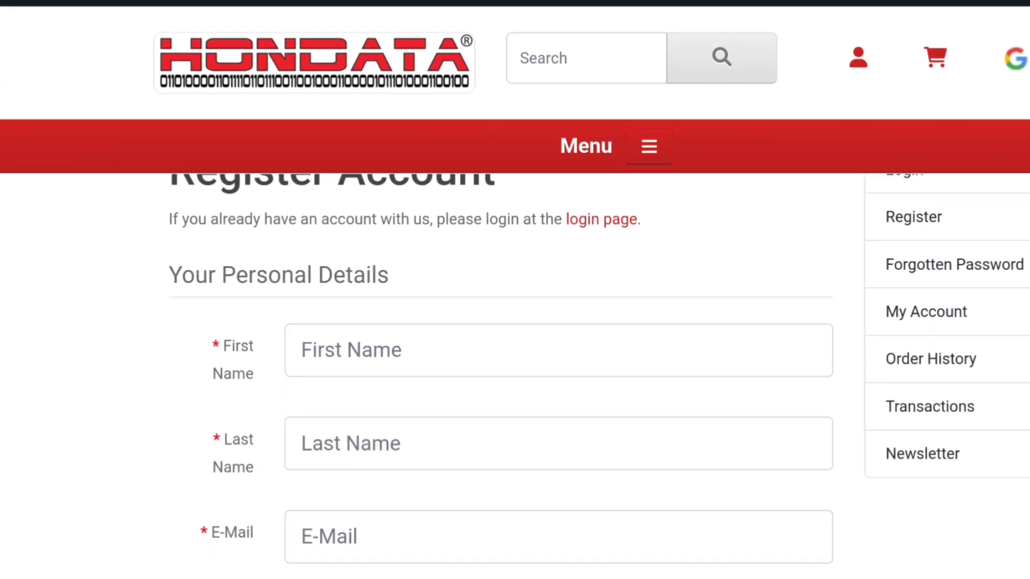
scroll("down", 3)
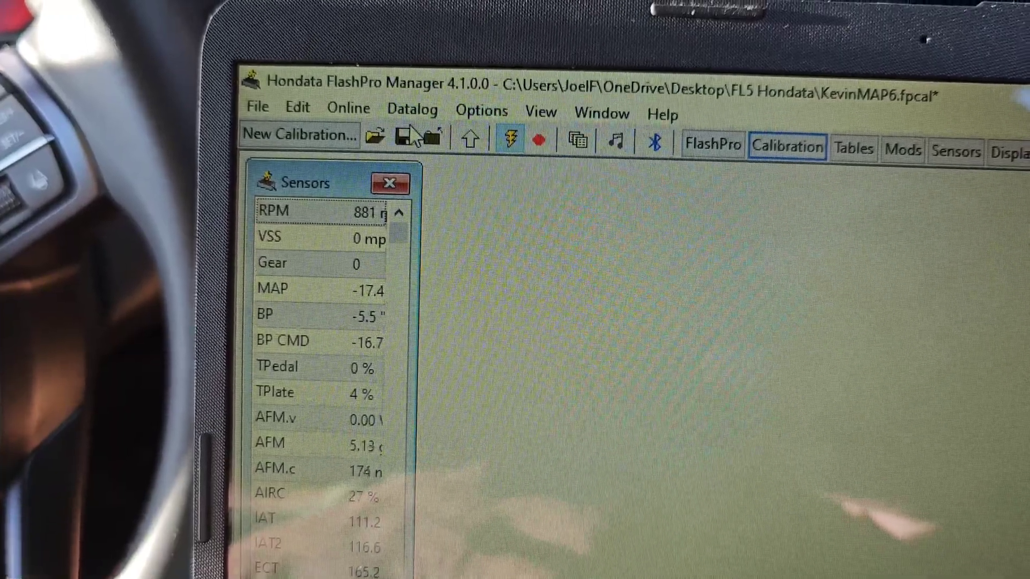
Show the Datalog menu commands to reach Save As… for the running log
left_click(412, 110)
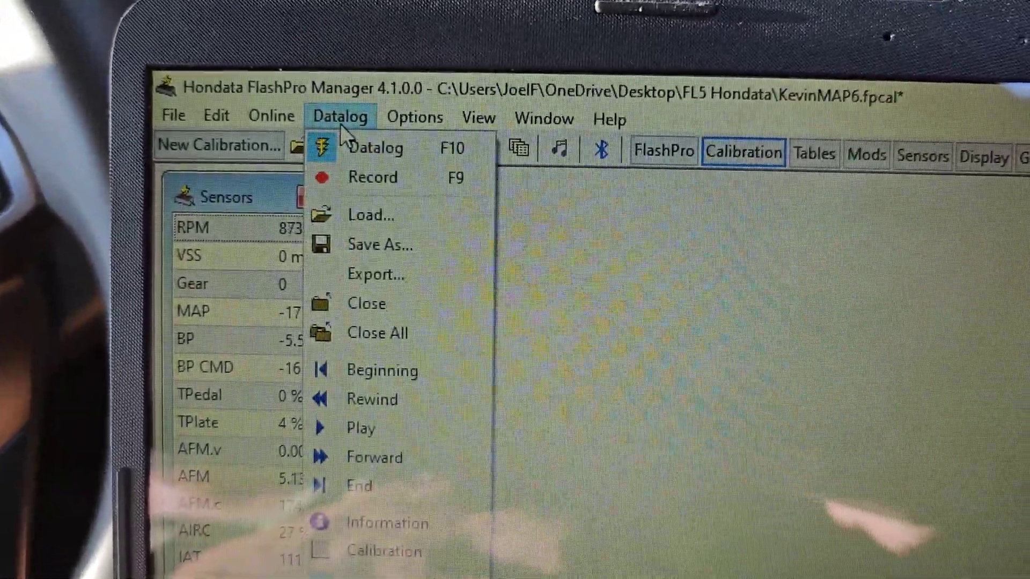